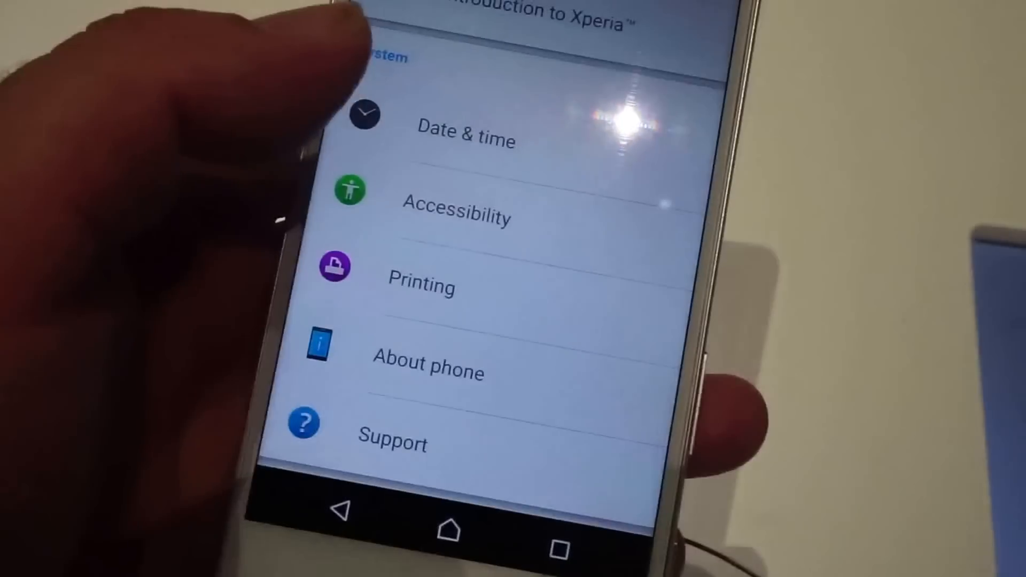
# Open Display settings and view the Off, X-Reality for mobile and Super-vivid image enhancement modes.
pyautogui.scroll(-3)
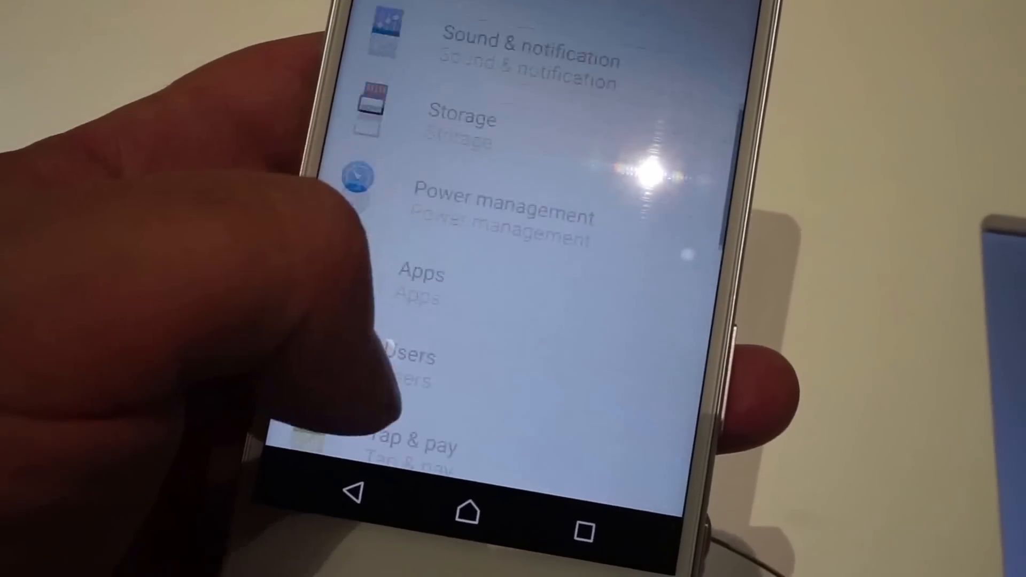
pyautogui.scroll(-3)
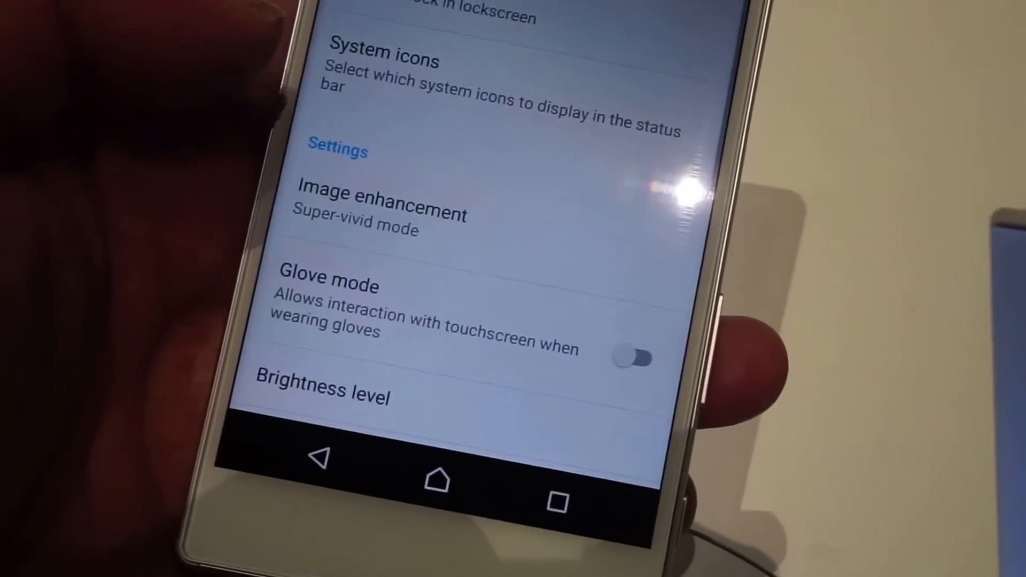
pyautogui.scroll(-3)
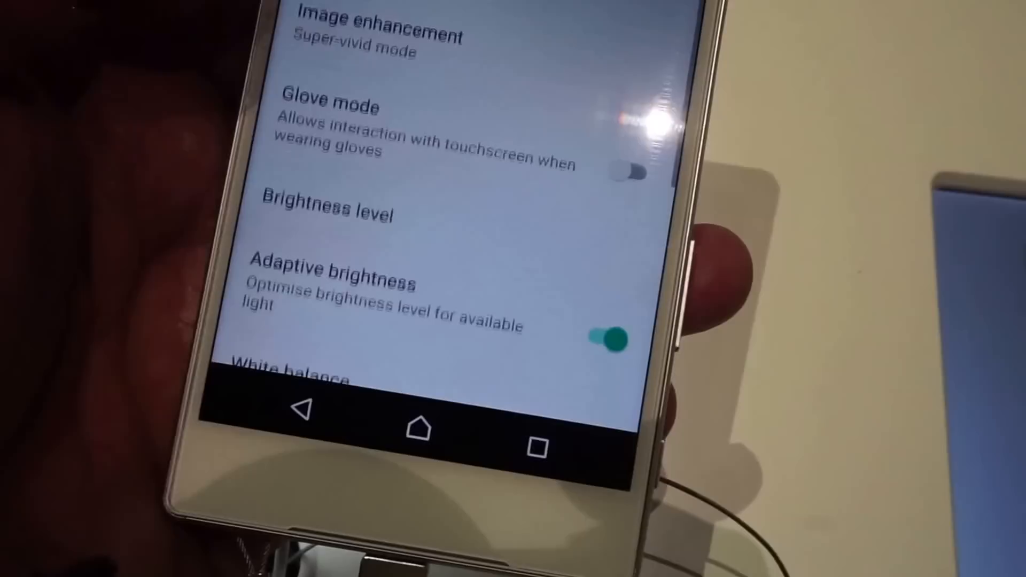
pyautogui.click(379, 33)
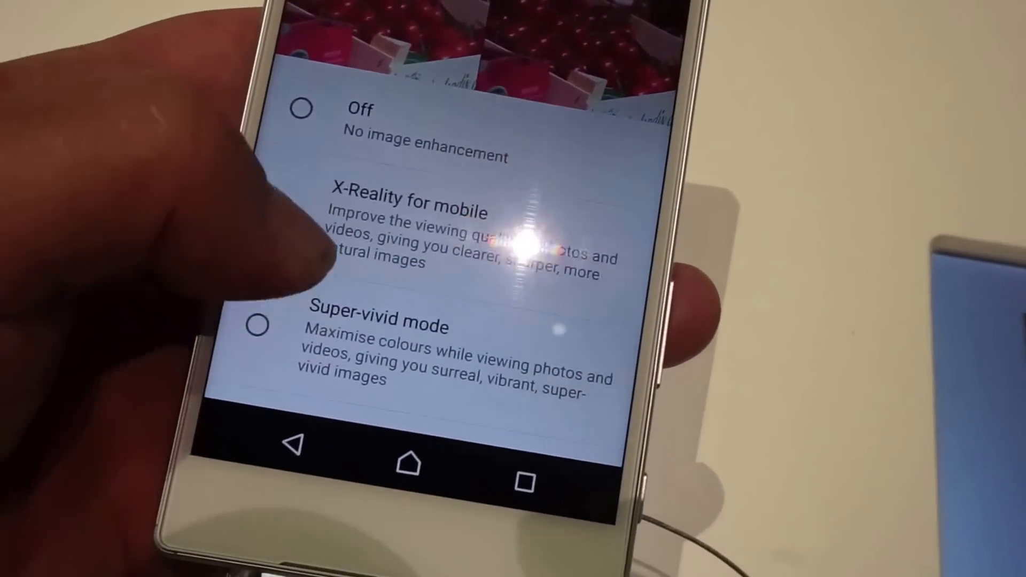
pyautogui.click(256, 326)
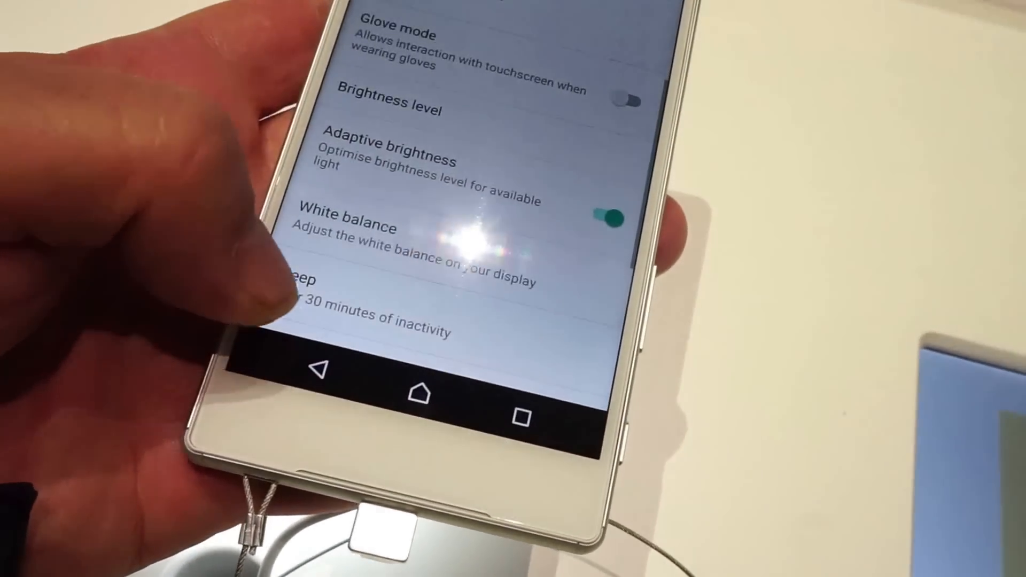
# Scroll through Sound & notification to the Audio settings showing DSEE HX and Dynamic normaliser.
pyautogui.scroll(-3)
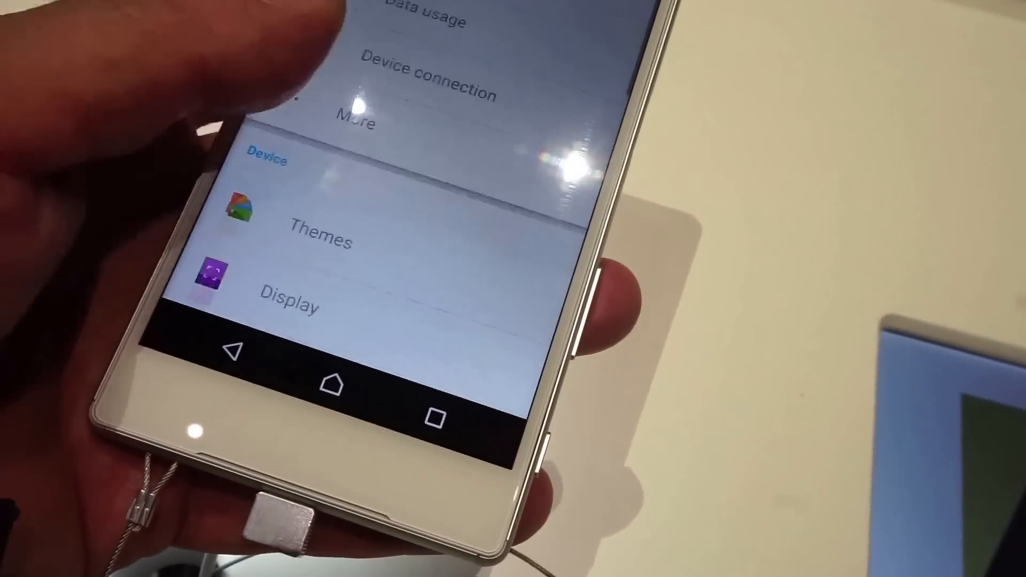
pyautogui.scroll(-3)
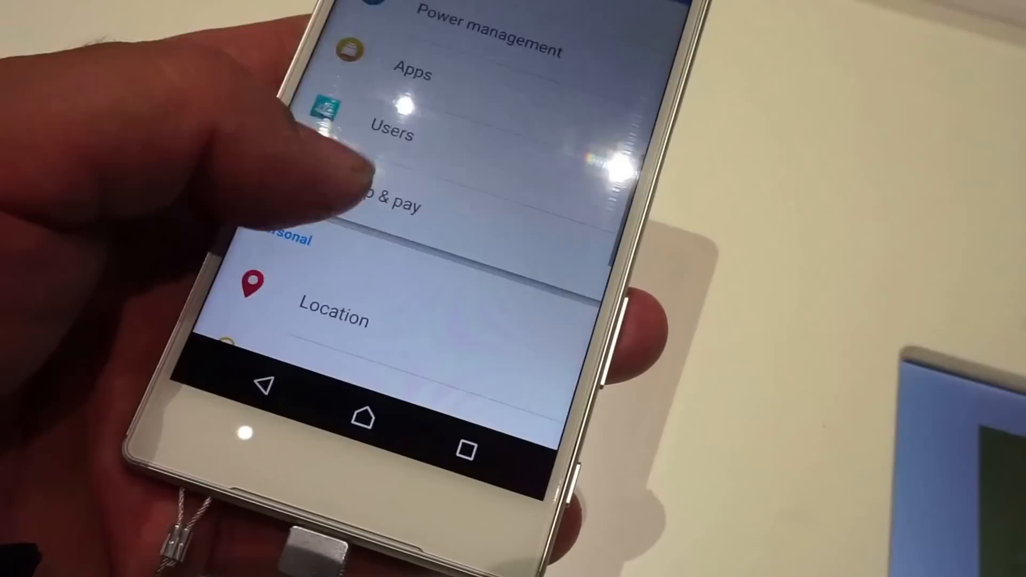
pyautogui.scroll(-3)
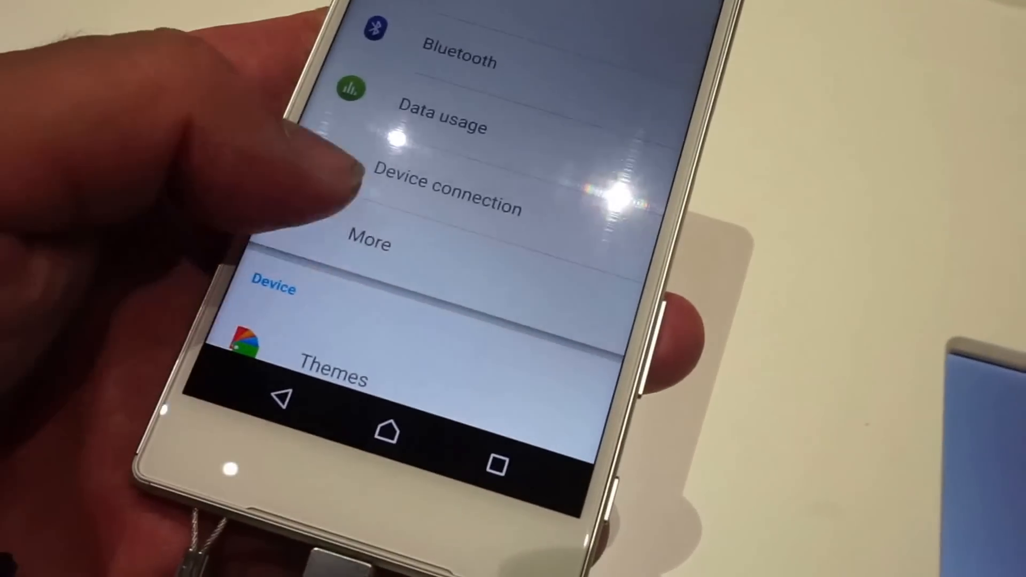
pyautogui.scroll(-3)
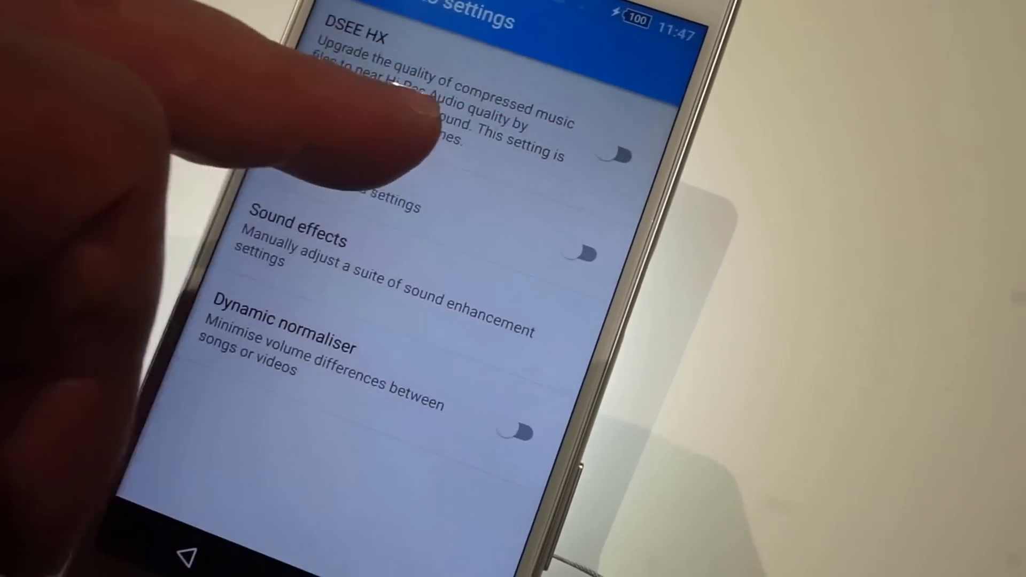
# Switch DSEE HX on, disabling ClearAudio+, Sound effects and Dynamic normaliser, then reach Wi-Fi.
pyautogui.click(612, 157)
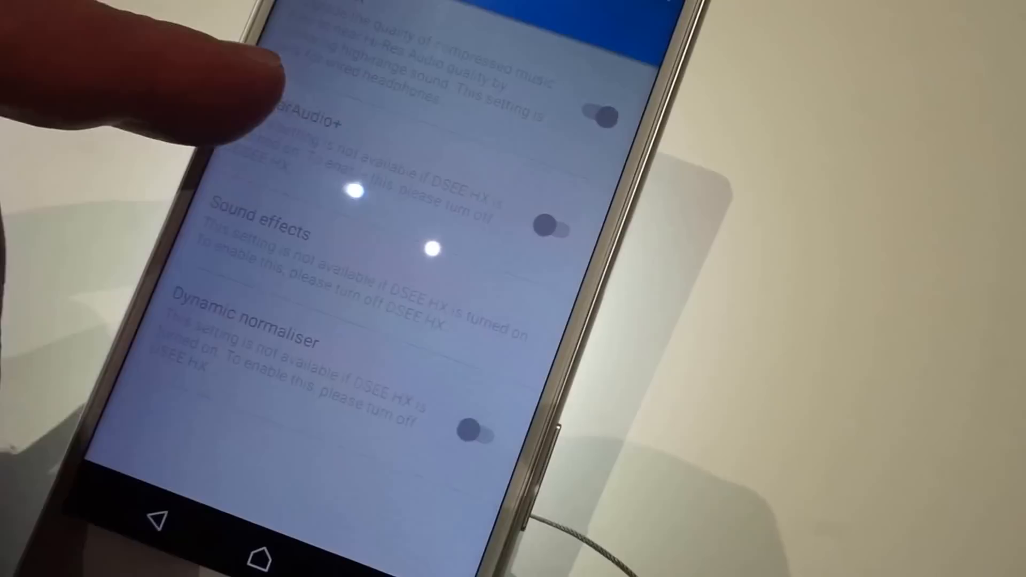
pyautogui.click(595, 111)
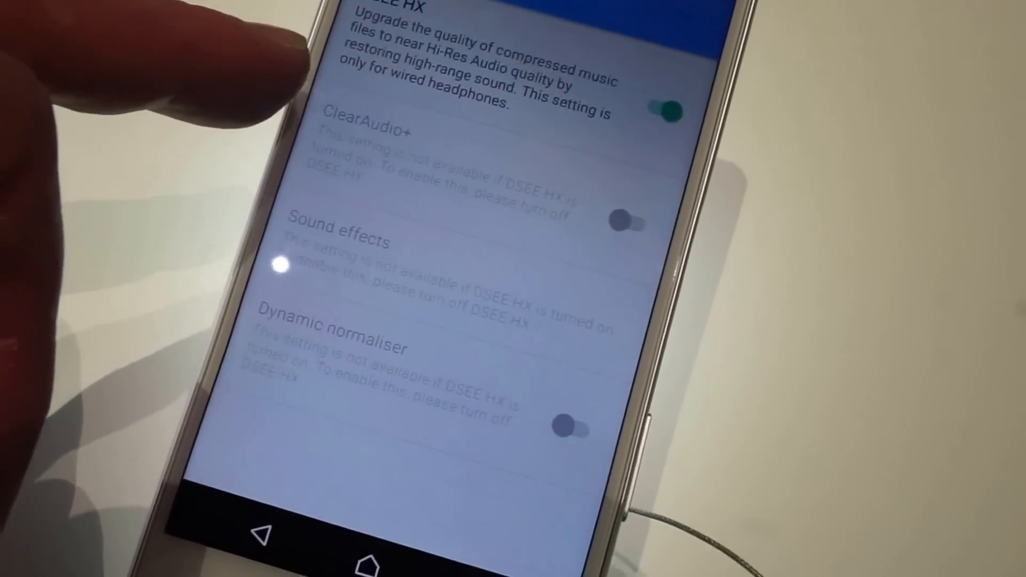
pyautogui.click(661, 111)
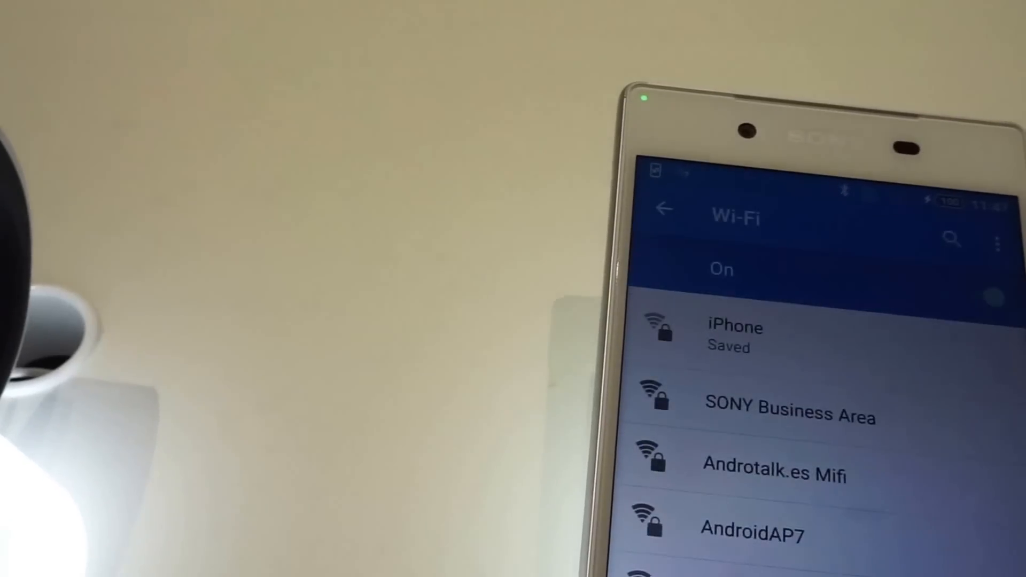
# Browse the list of nearby Wi-Fi networks, then launch the Camera app from Home.
pyautogui.scroll(-3)
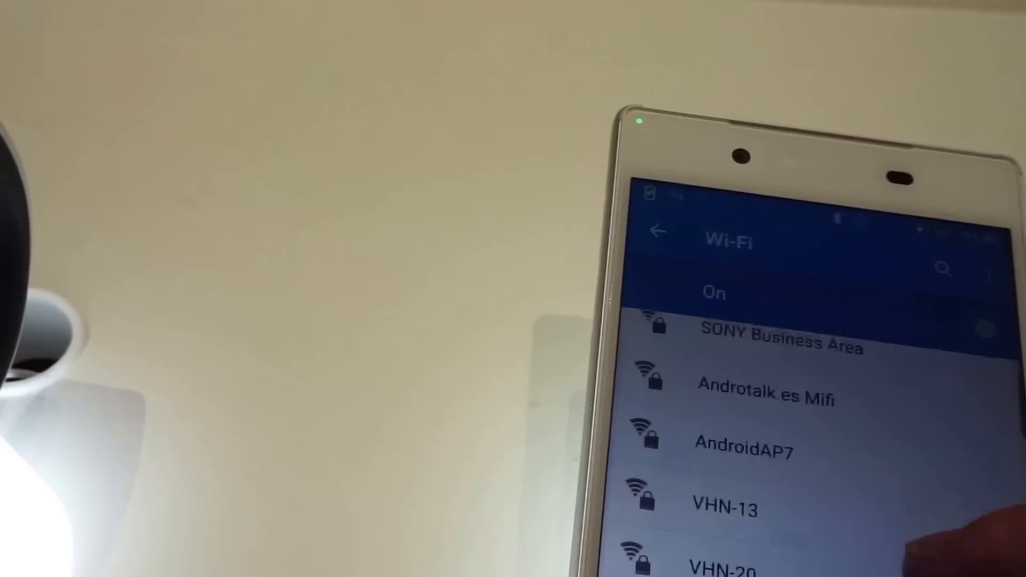
pyautogui.scroll(-3)
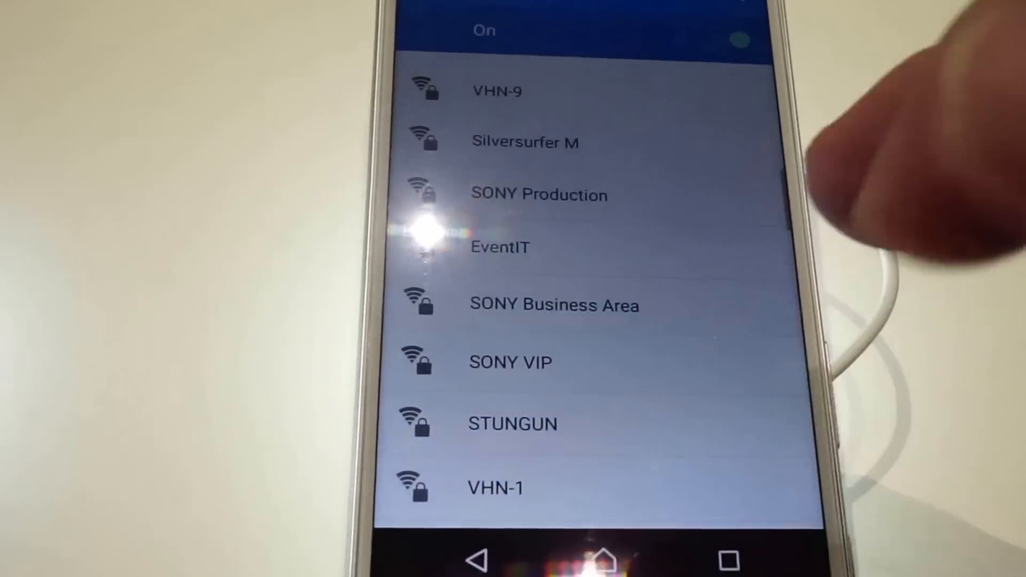
pyautogui.scroll(-3)
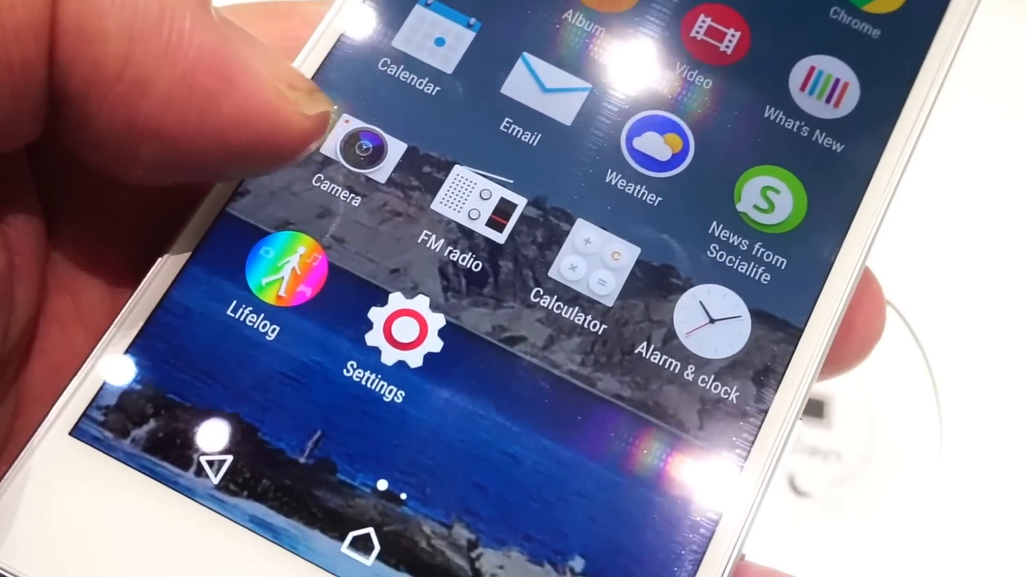
pyautogui.click(359, 157)
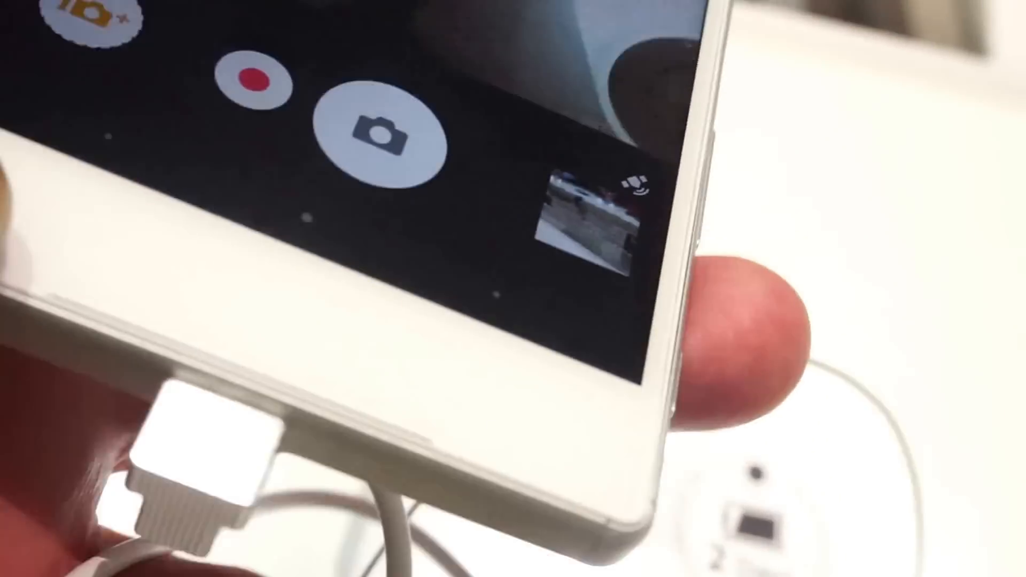